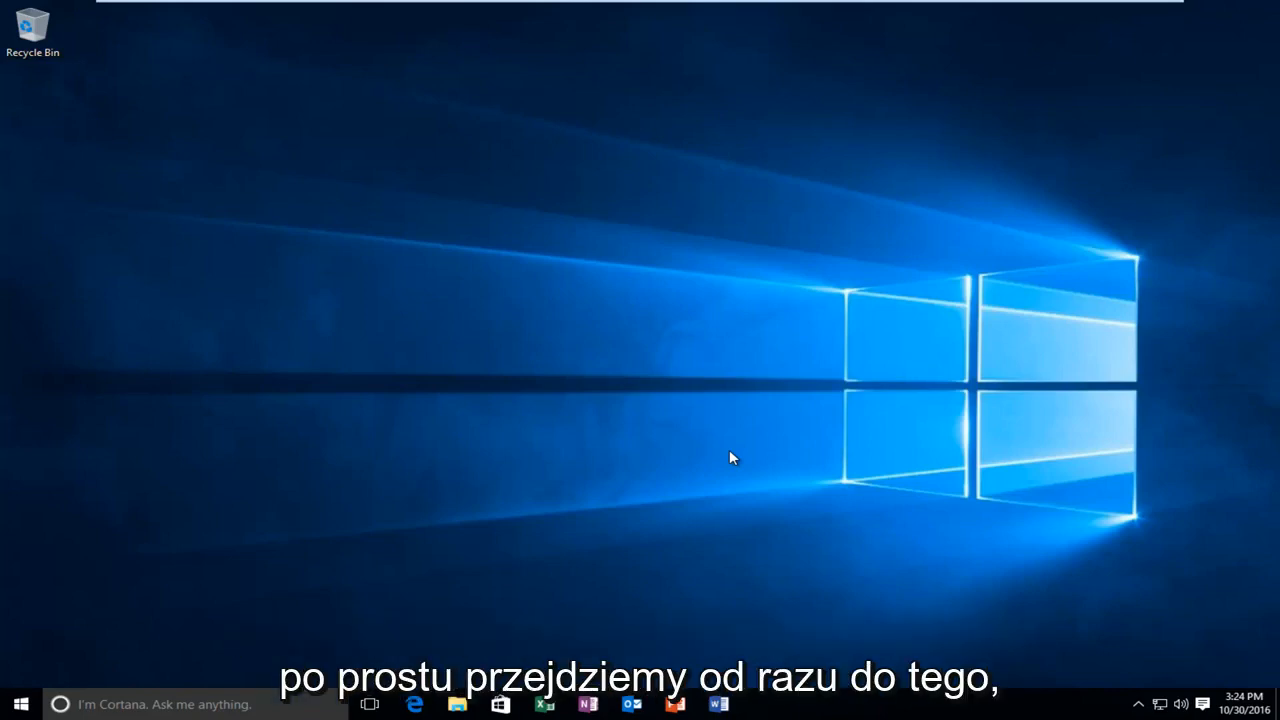
{"action": "mouse_move", "coordinate": [252, 532]}
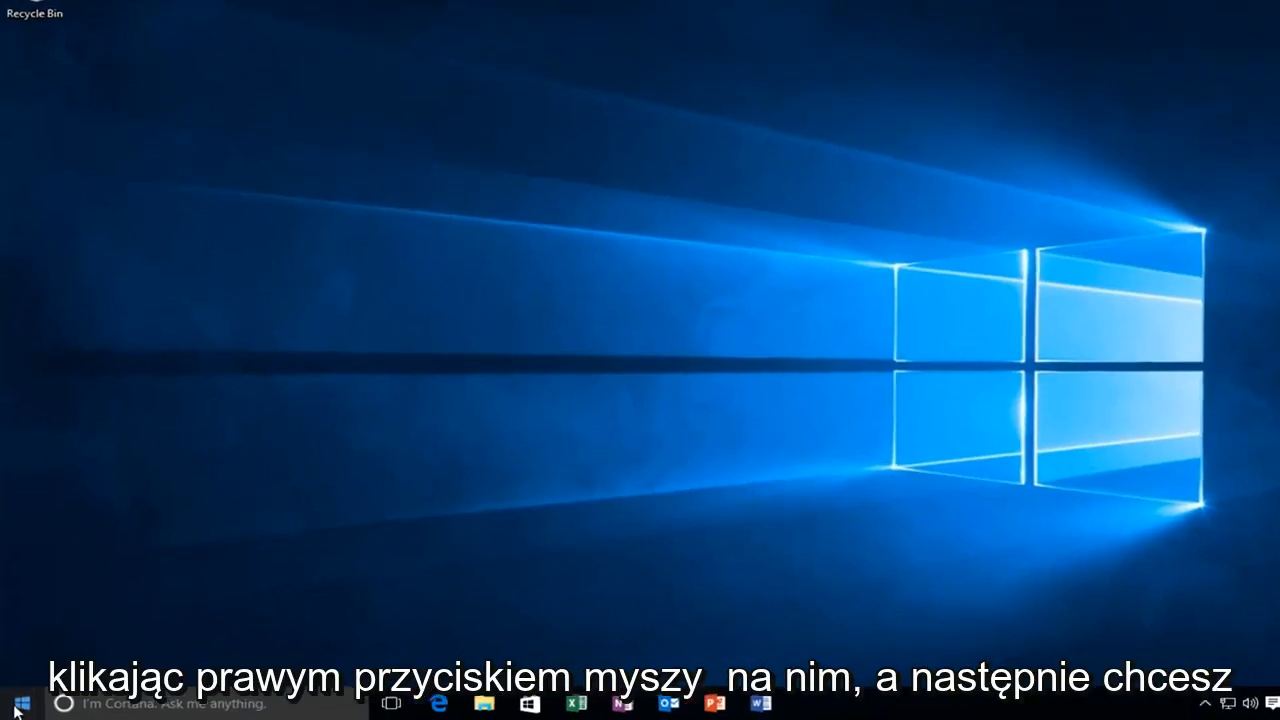
- Bring up the Win+X power-user menu from the Start button
{"action": "right_click", "coordinate": [14, 704]}
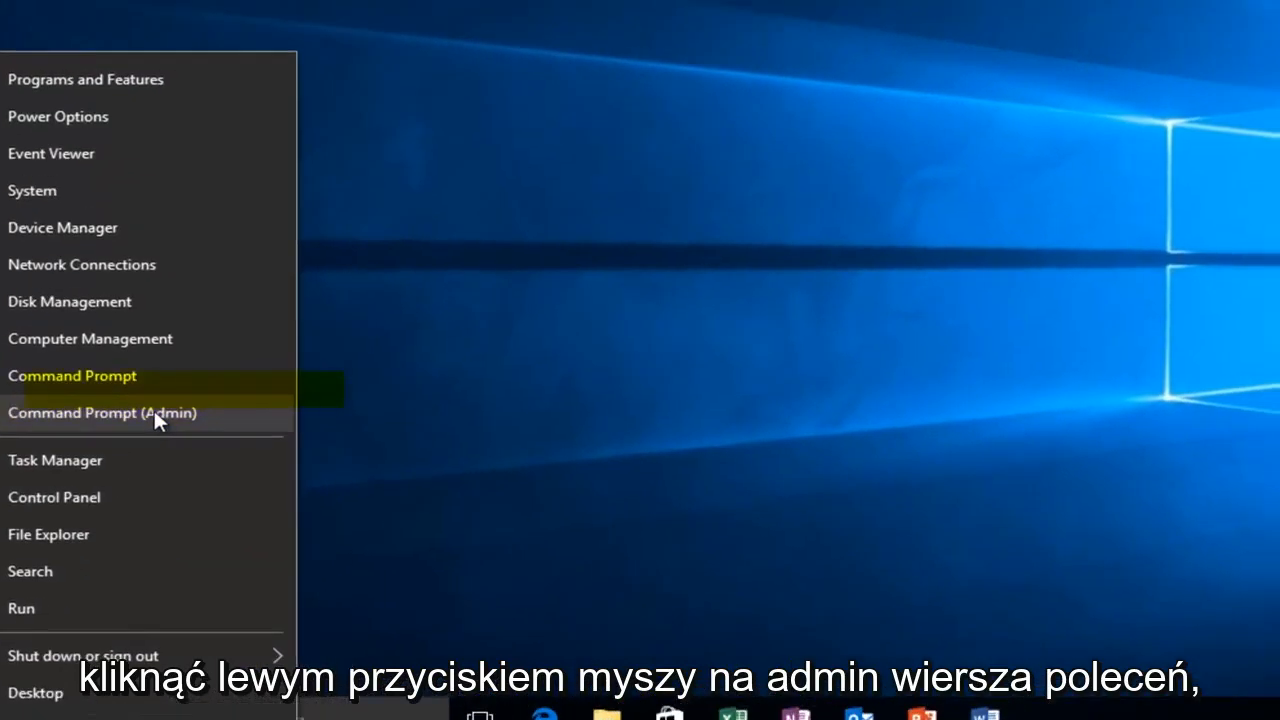
- Launch Command Prompt (Admin) and grant User Account Control permission
{"action": "left_click", "coordinate": [100, 412]}
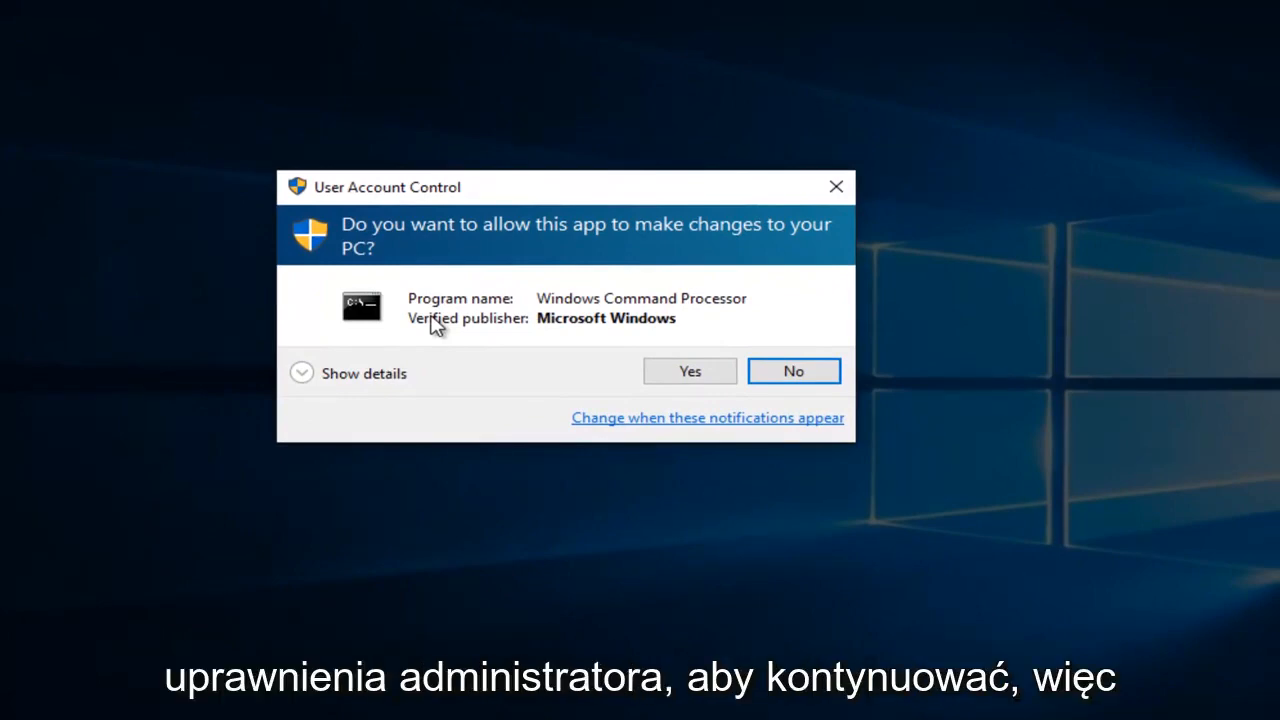
{"action": "mouse_move", "coordinate": [444, 328]}
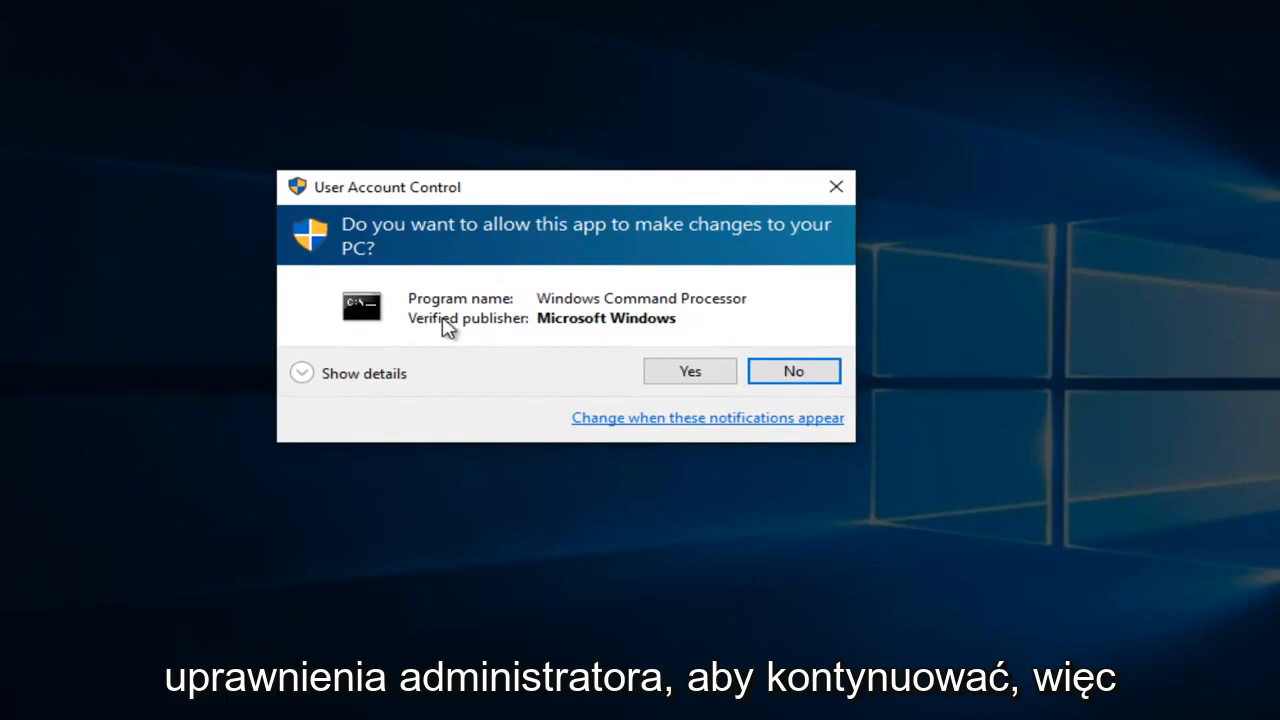
{"action": "left_click", "coordinate": [688, 370]}
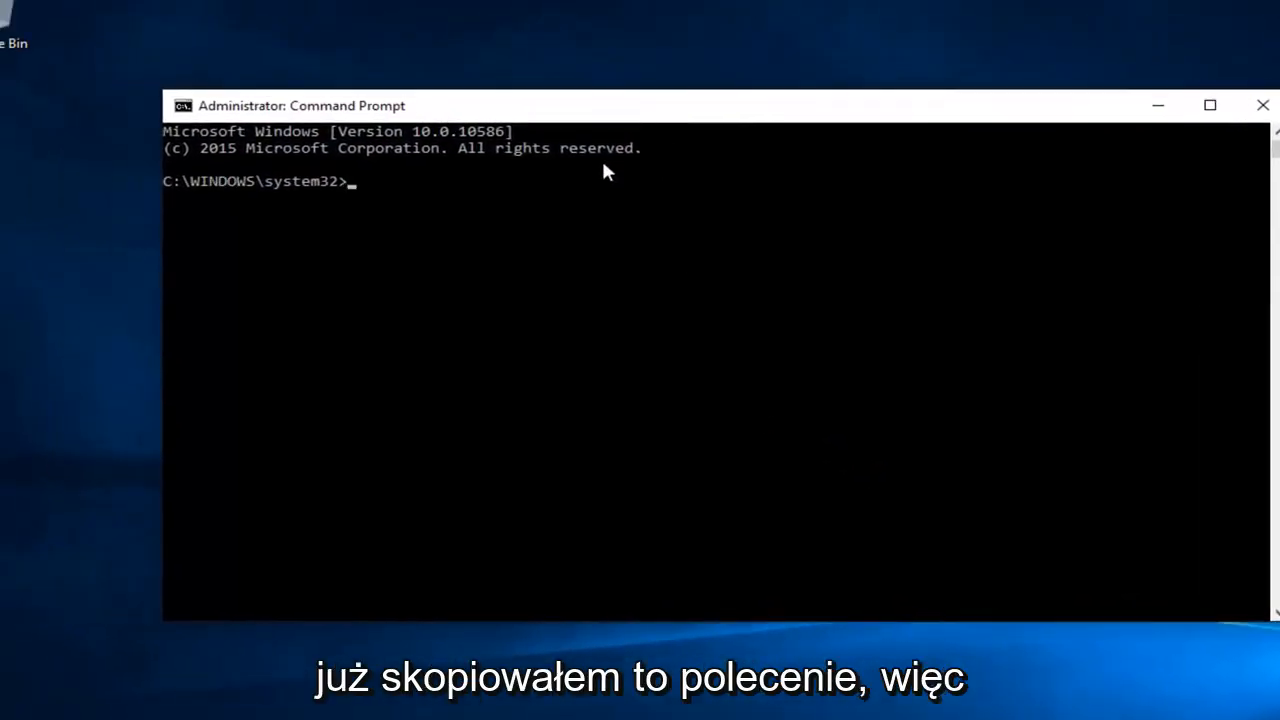
{"action": "mouse_move", "coordinate": [590, 188]}
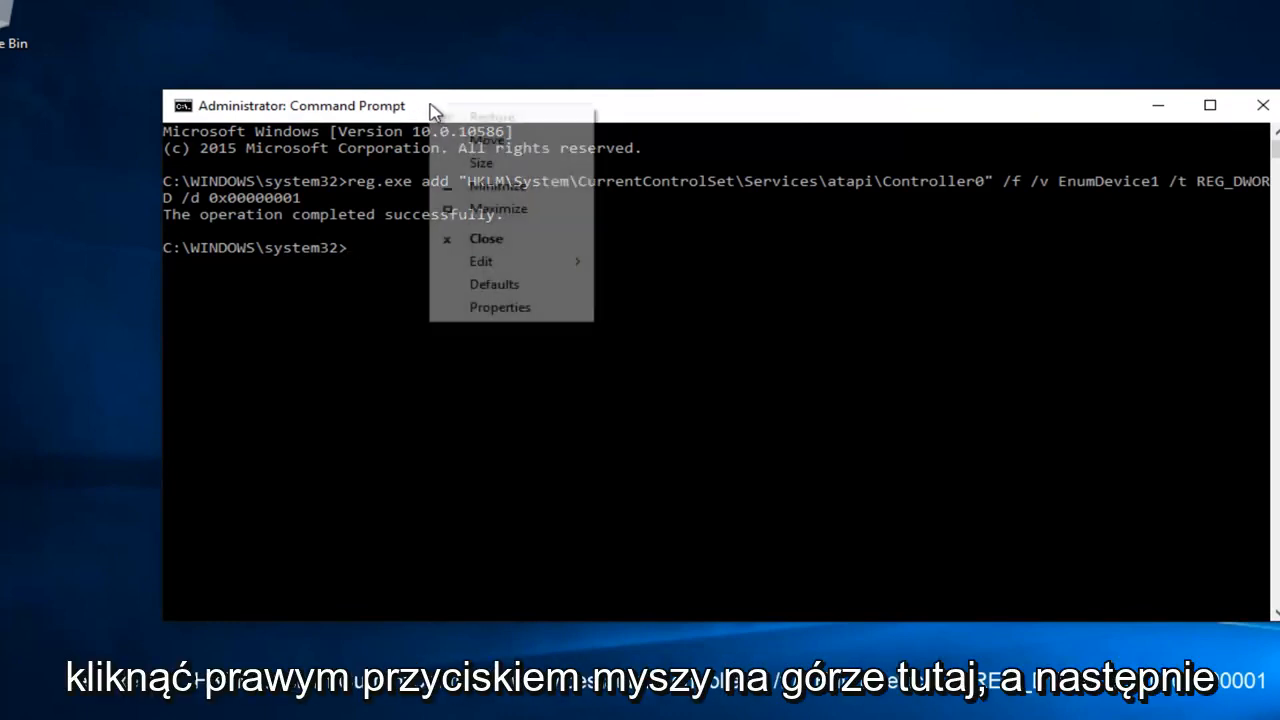
- Run reg.exe add setting EnumDevice1 REG_DWORD 0x00000001 under atapi Controller0
{"action": "left_click", "coordinate": [480, 260]}
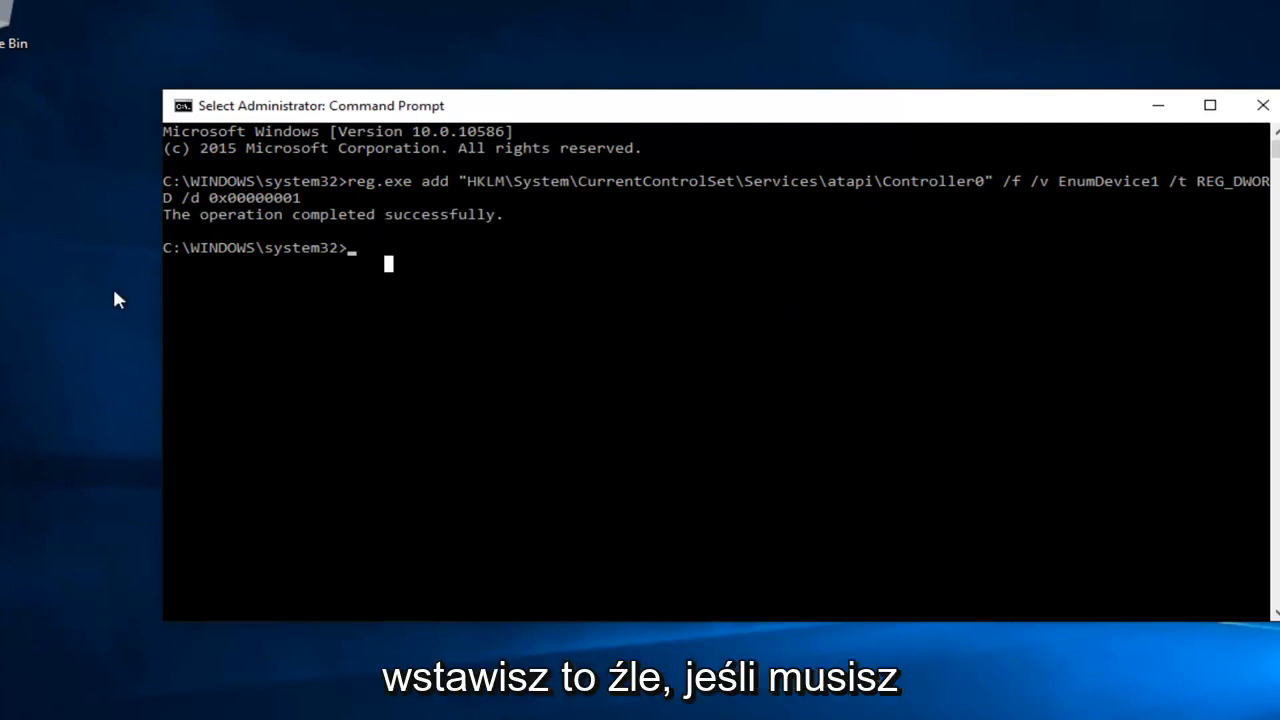
{"action": "mouse_move", "coordinate": [760, 278]}
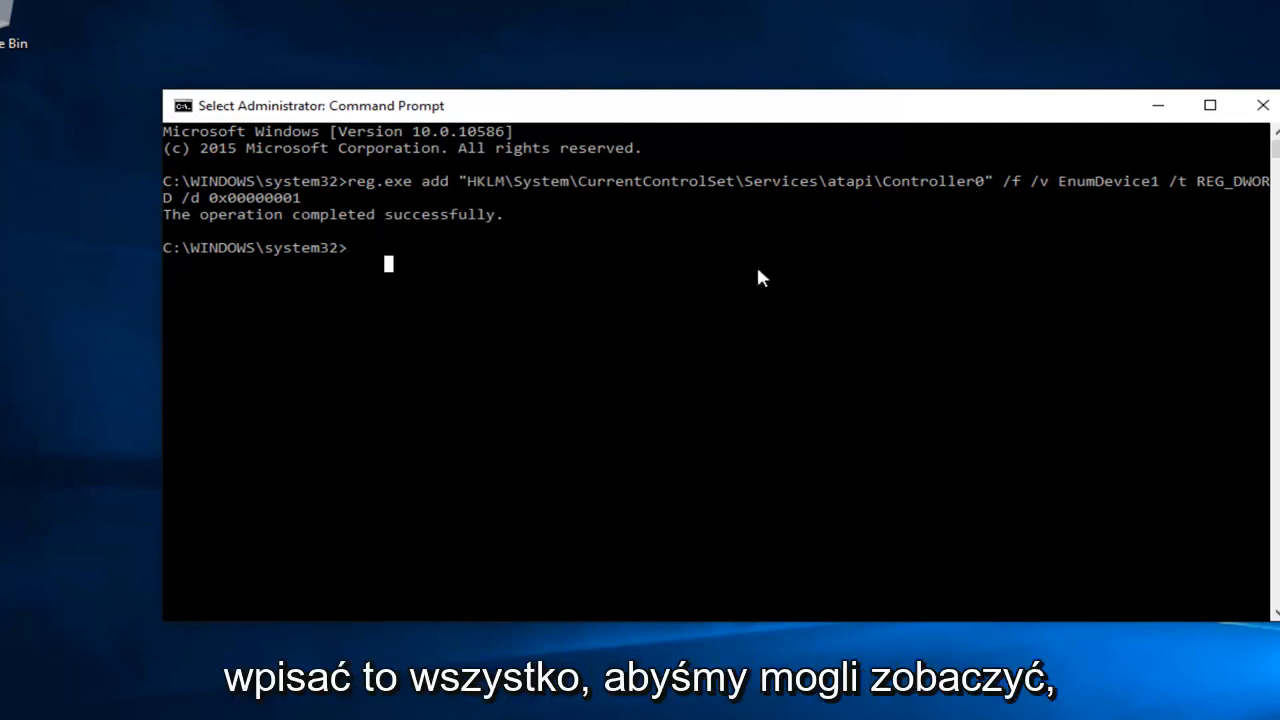
{"action": "mouse_move", "coordinate": [264, 232]}
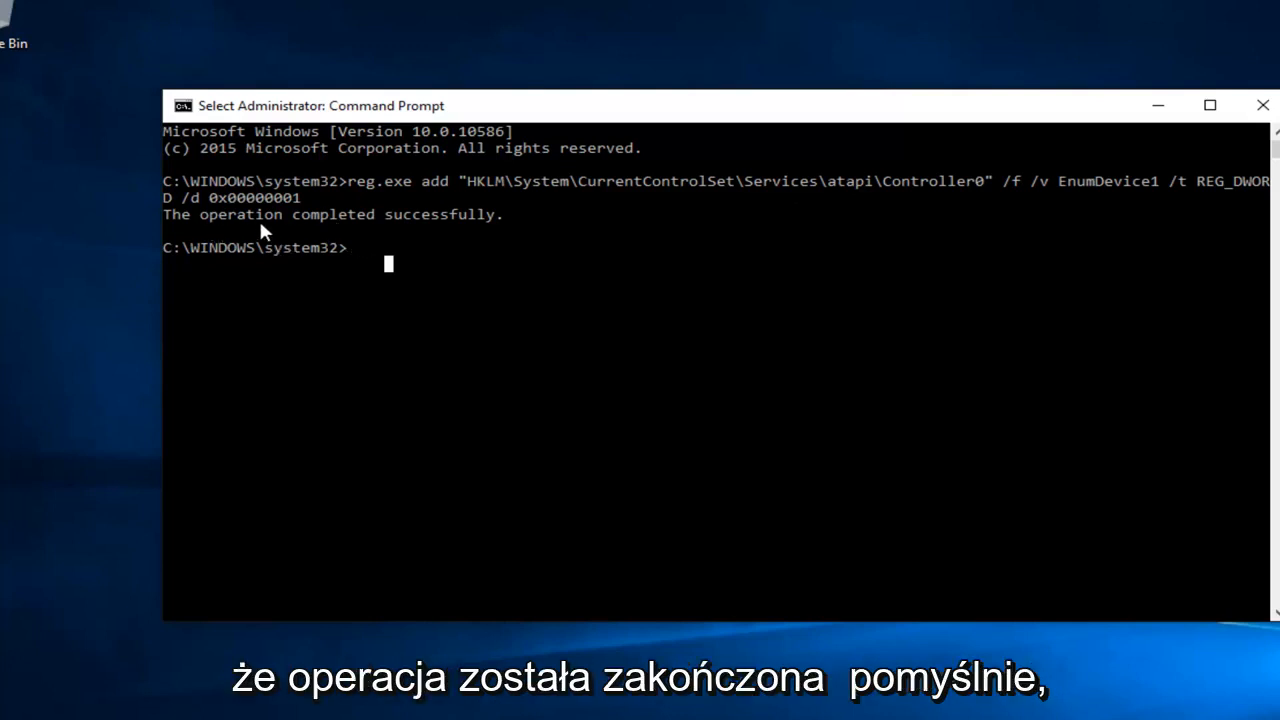
{"action": "mouse_move", "coordinate": [432, 224]}
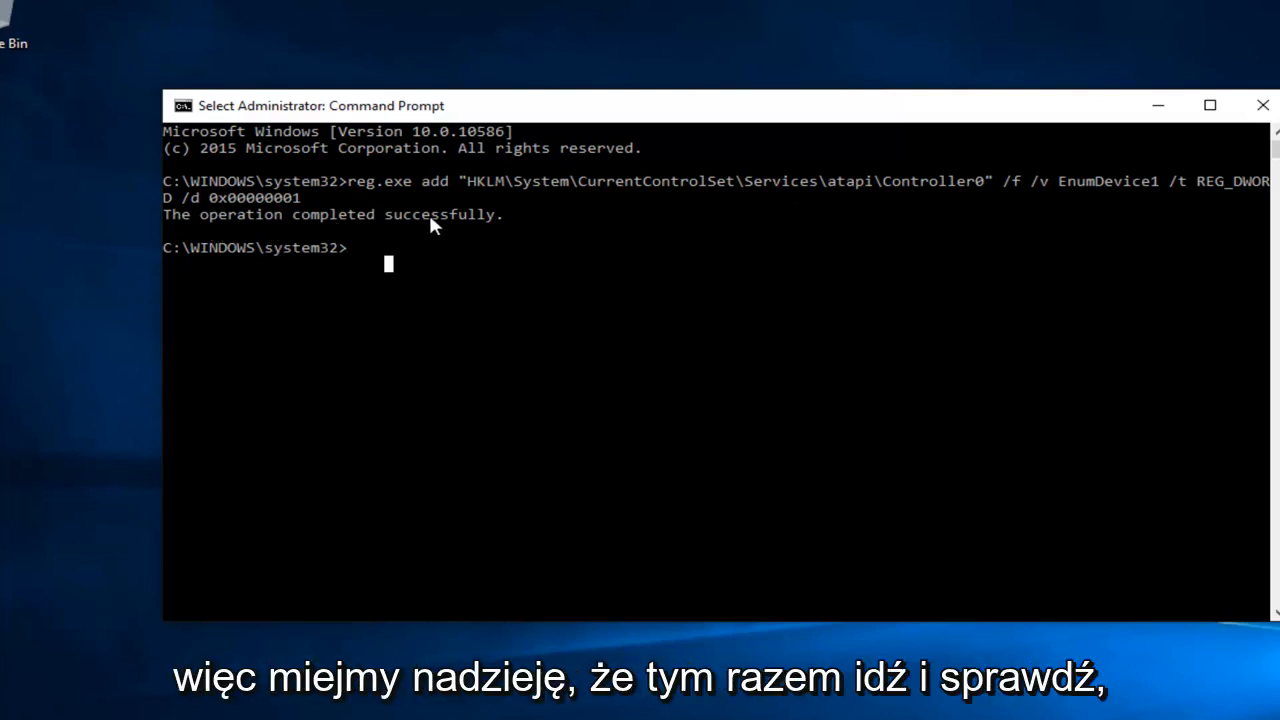